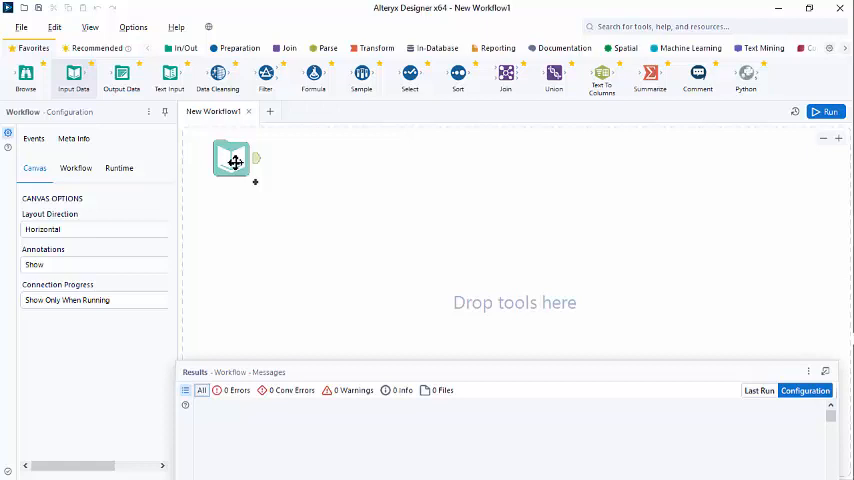
# Start a file-based data connection for the Input Data tool and browse the disk
pyautogui.click(232, 160)
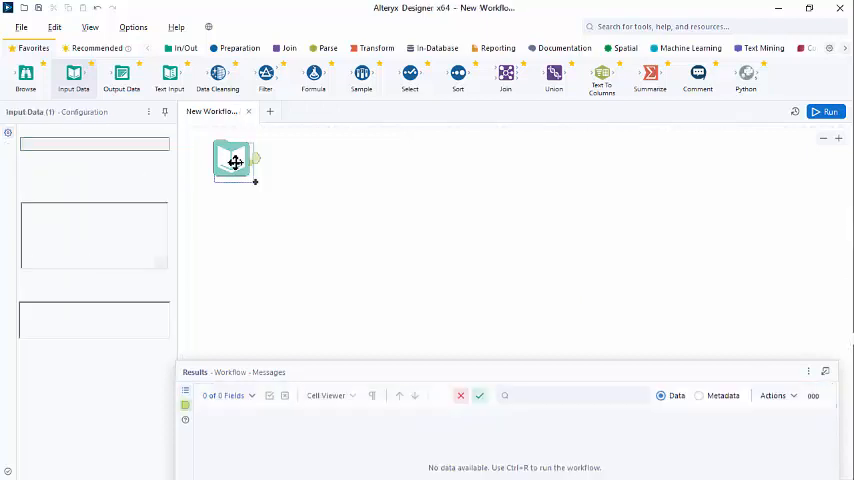
pyautogui.click(234, 162)
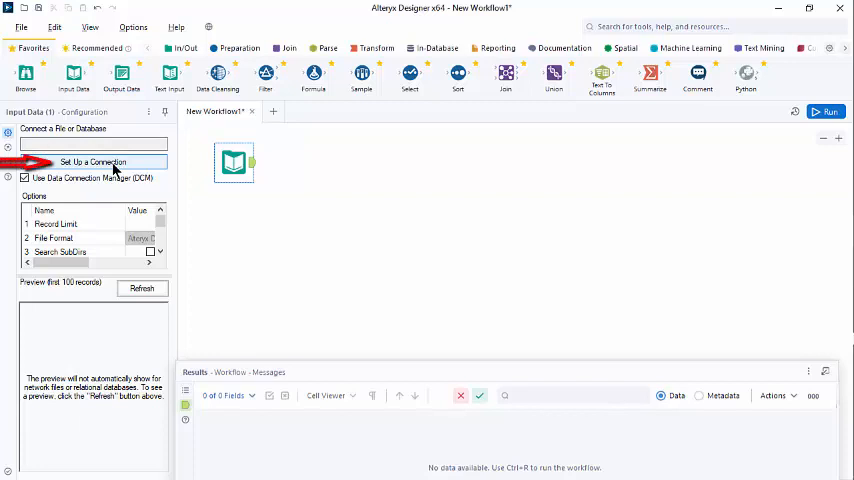
pyautogui.click(92, 162)
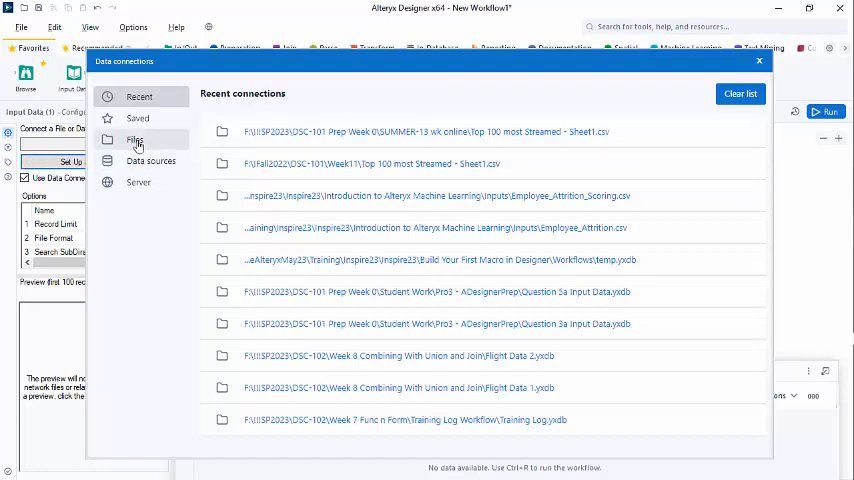
pyautogui.click(136, 140)
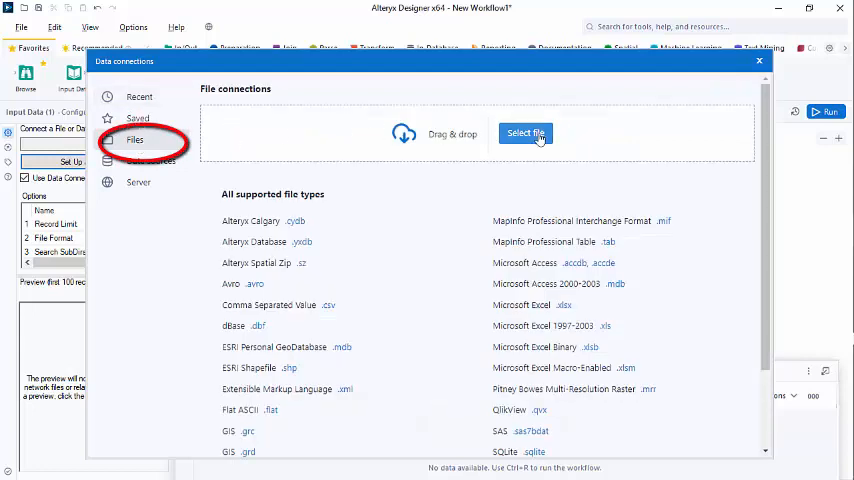
pyautogui.click(524, 132)
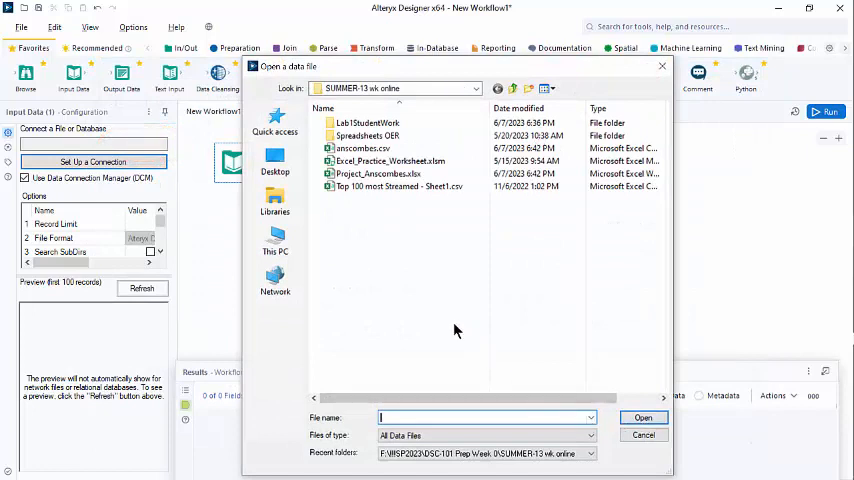
# Choose Top 100 most Streamed - Sheet1.csv as the input source
pyautogui.click(400, 188)
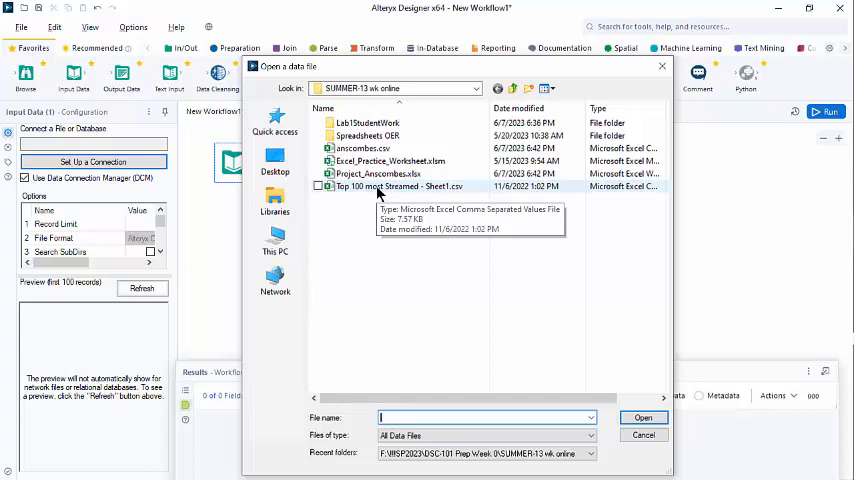
pyautogui.click(400, 186)
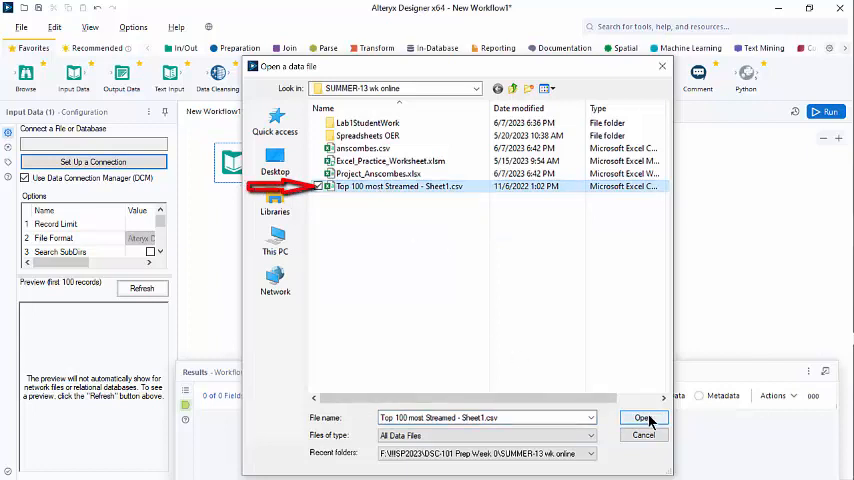
pyautogui.click(640, 418)
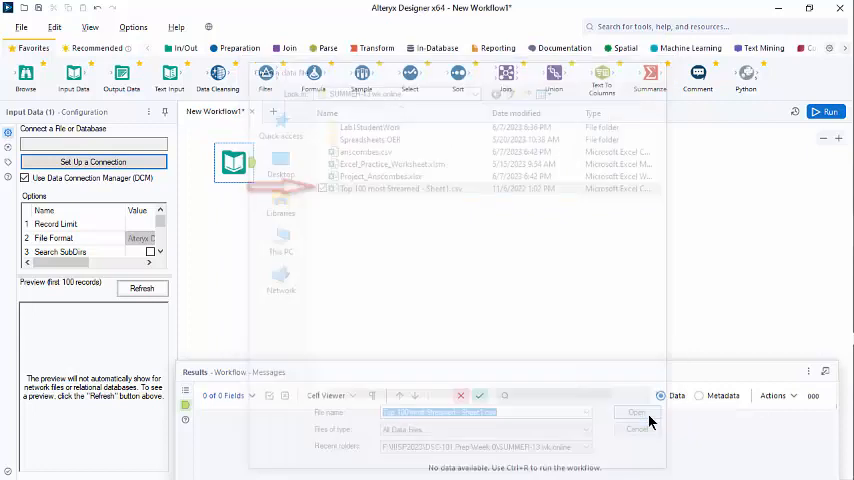
# Run the workflow and review the 100 song records in the Results window
pyautogui.click(636, 412)
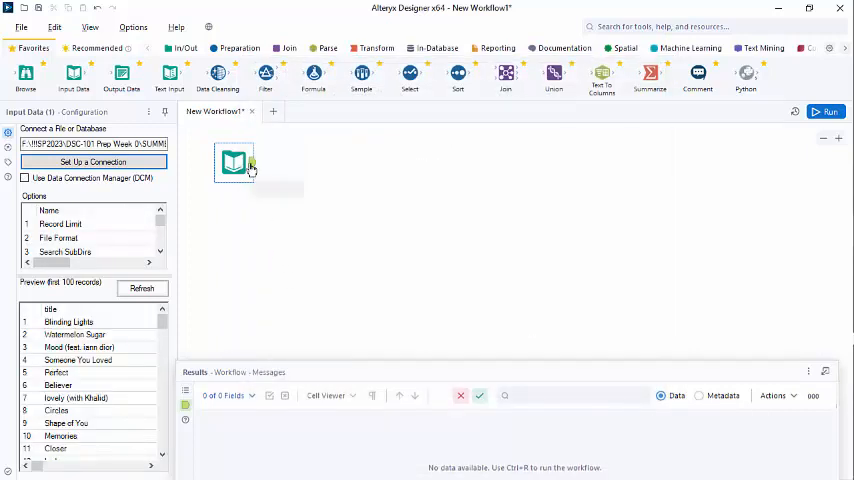
pyautogui.moveTo(332, 212)
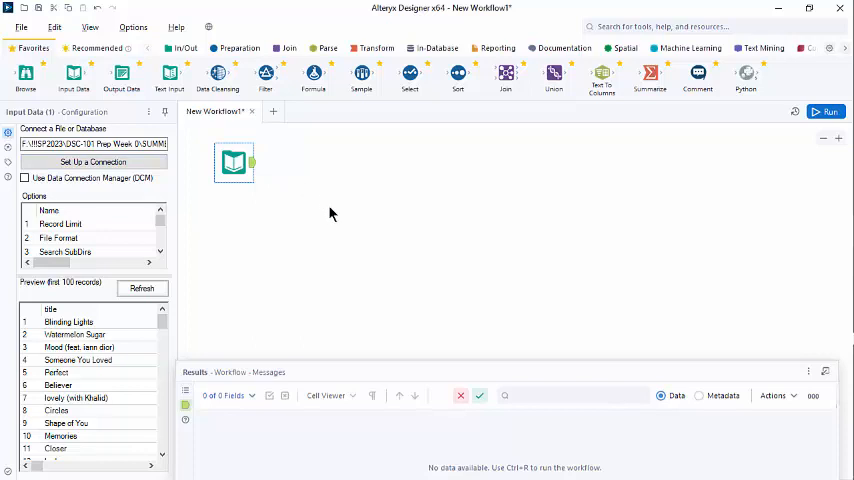
pyautogui.moveTo(342, 222)
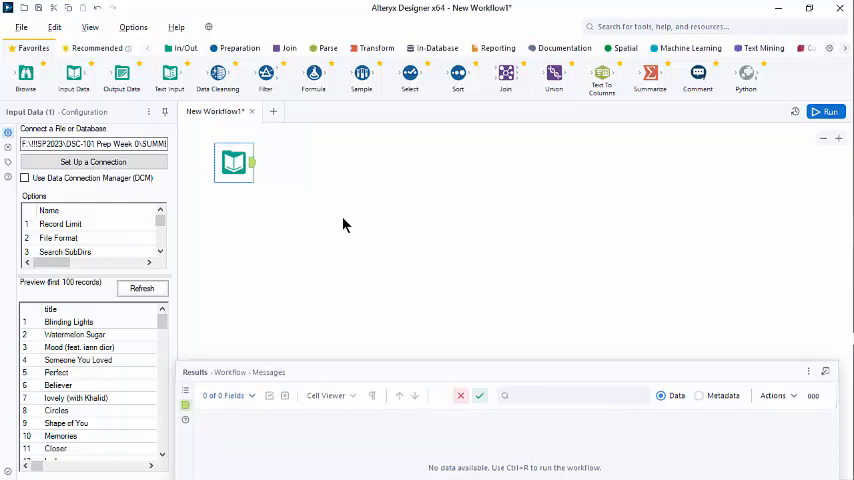
pyautogui.moveTo(348, 228)
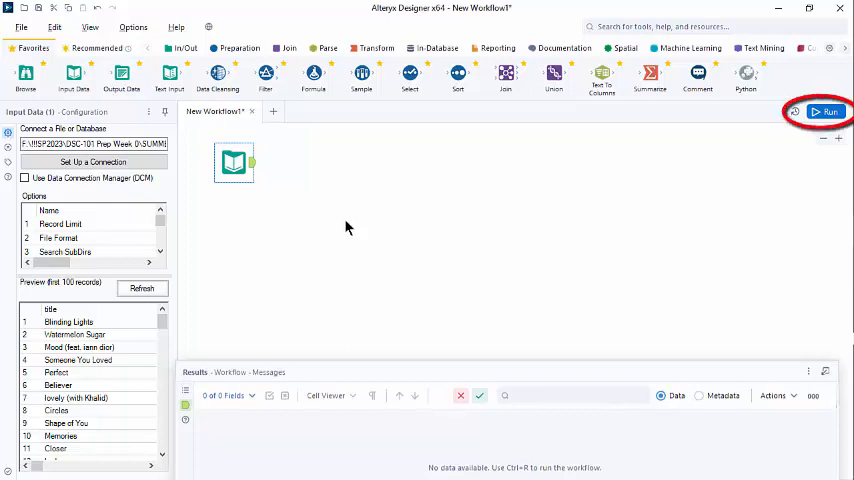
pyautogui.moveTo(612, 196)
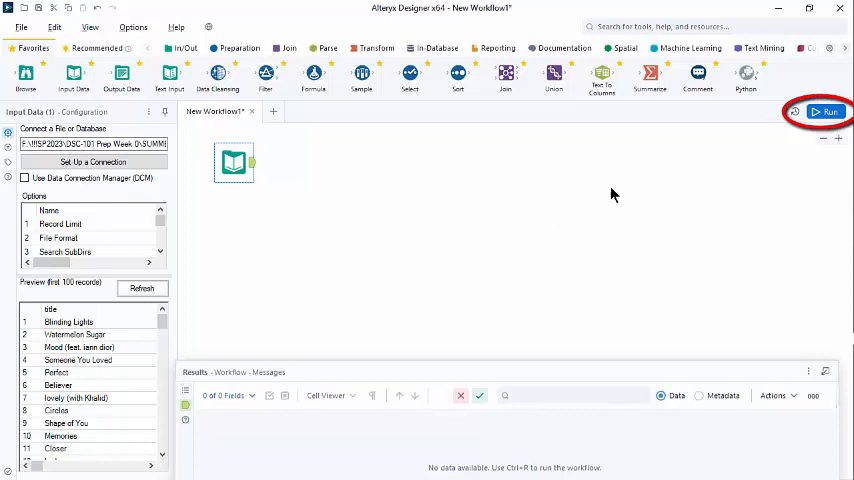
pyautogui.moveTo(824, 112)
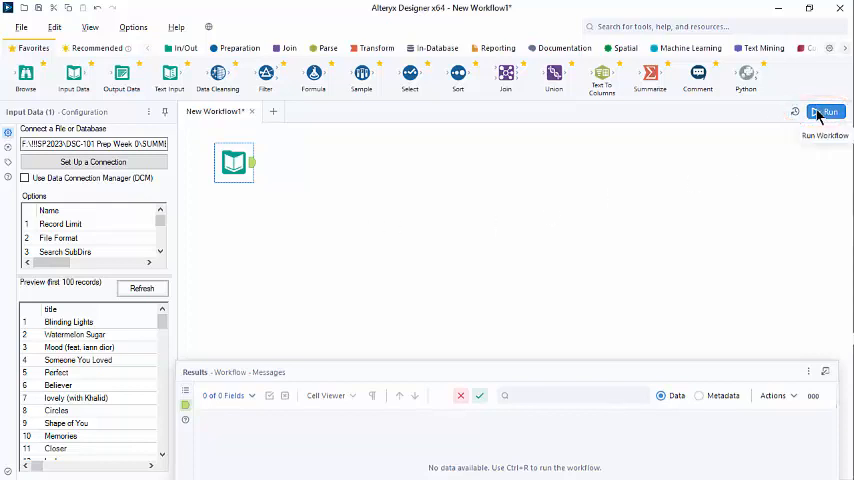
pyautogui.click(824, 112)
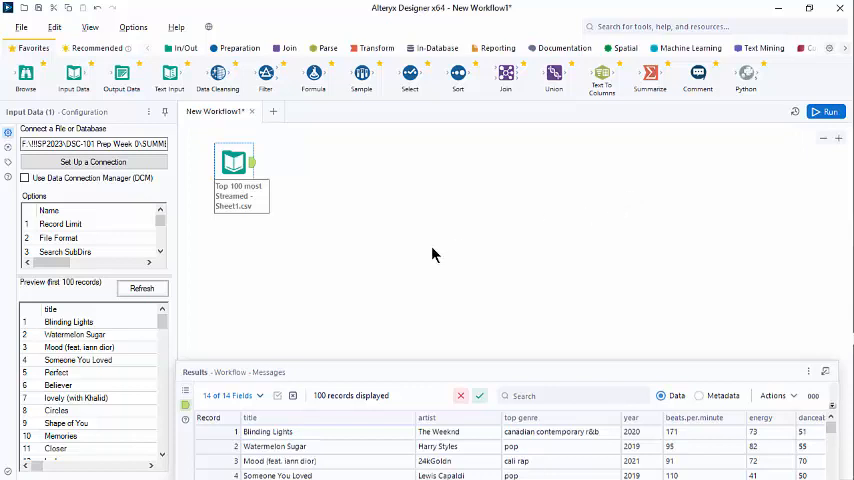
pyautogui.moveTo(260, 264)
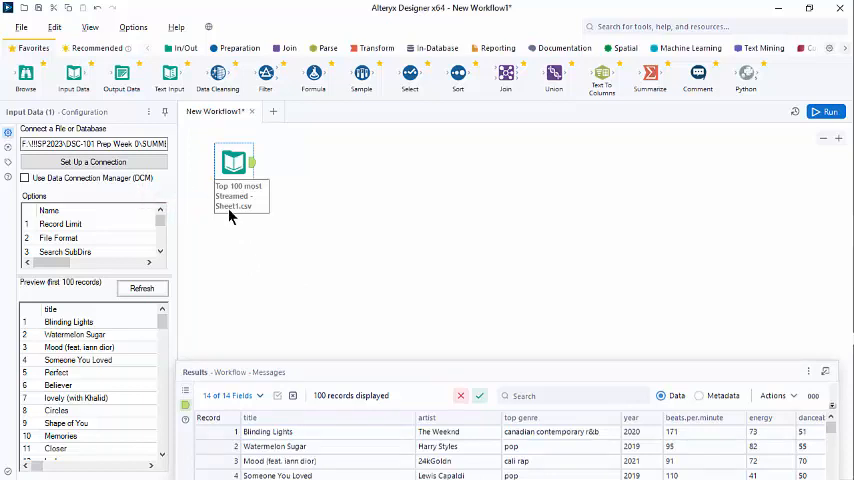
pyautogui.moveTo(96, 384)
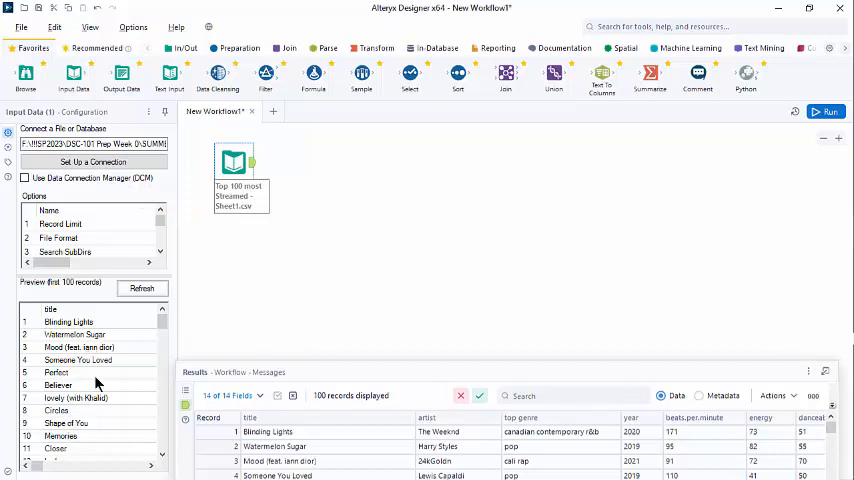
pyautogui.moveTo(104, 400)
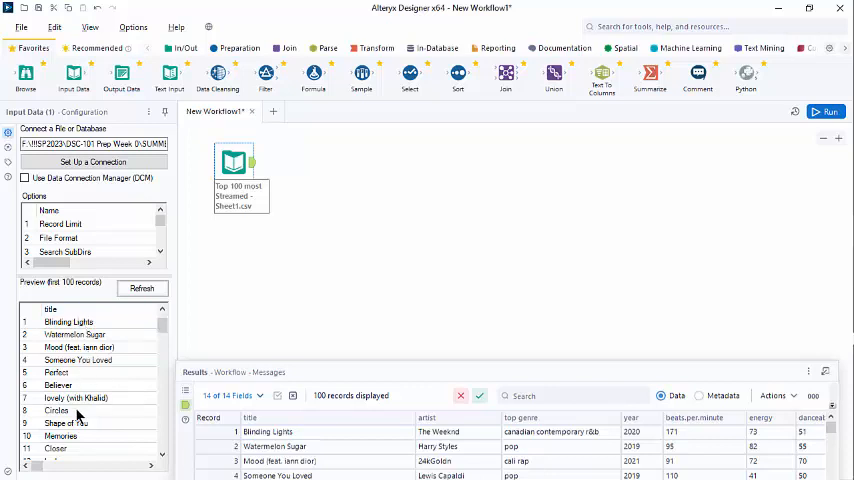
pyautogui.scroll(-3)
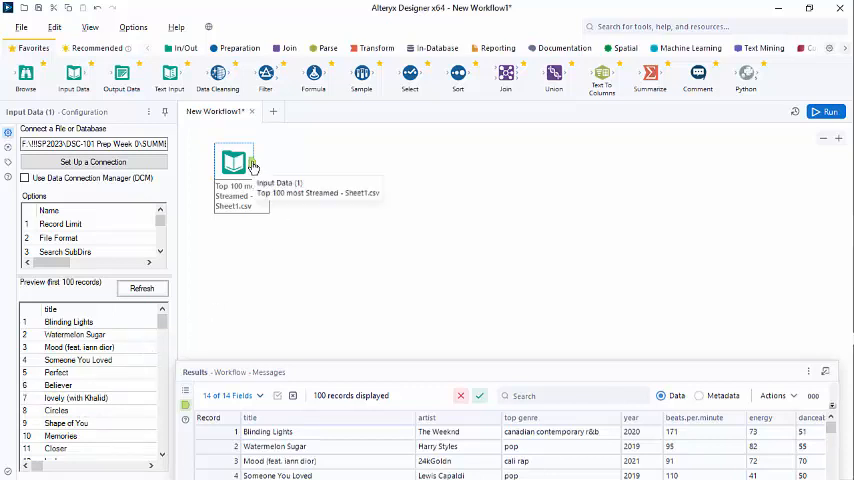
pyautogui.moveTo(324, 308)
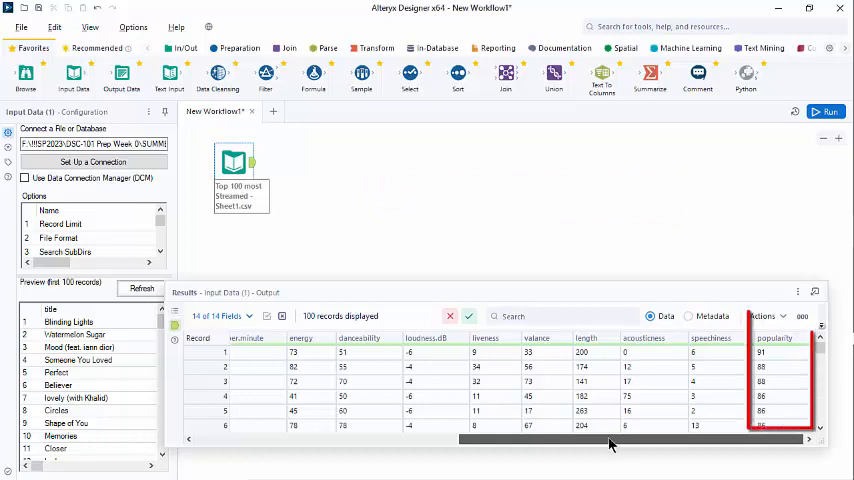
pyautogui.hscroll(-3)
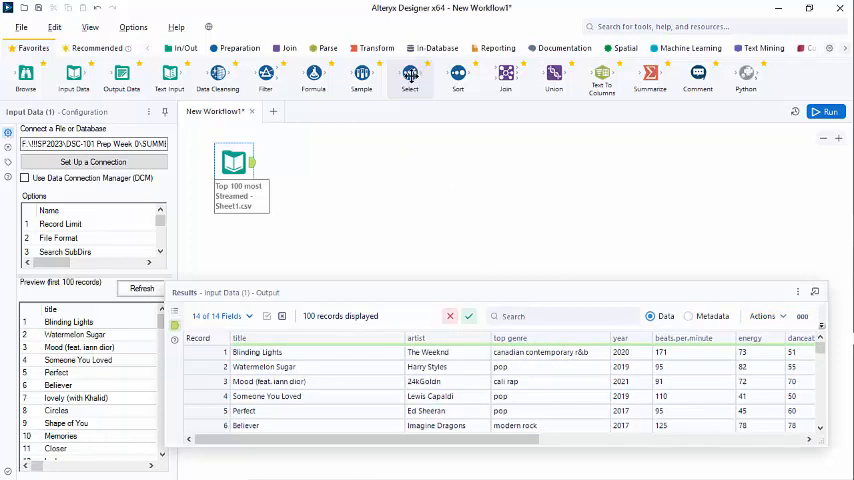
# Add a Select tool after the input and uncheck four unneeded fields
pyautogui.click(410, 76)
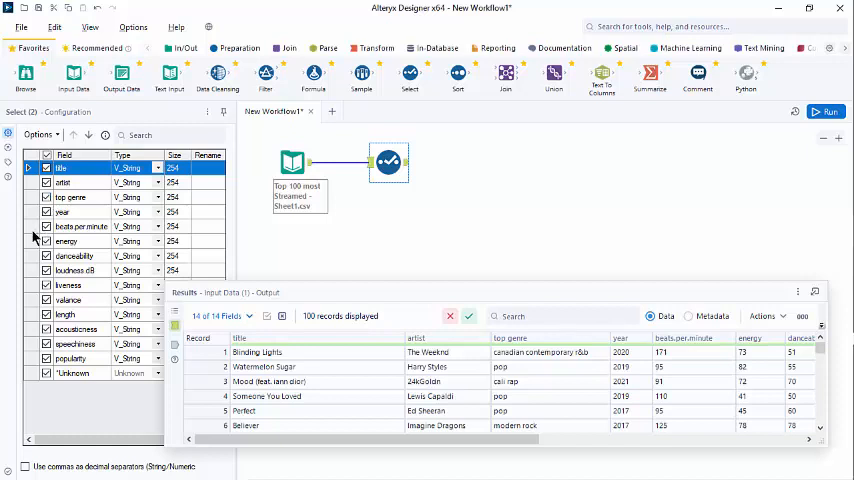
pyautogui.click(46, 226)
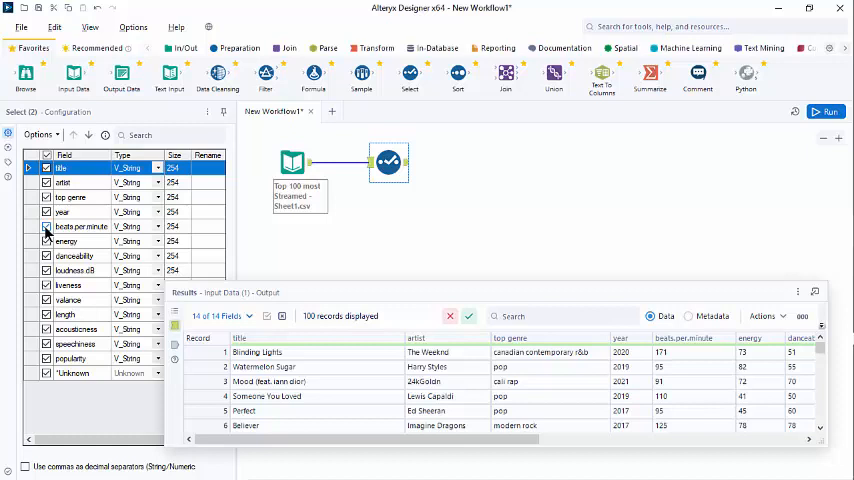
pyautogui.click(46, 240)
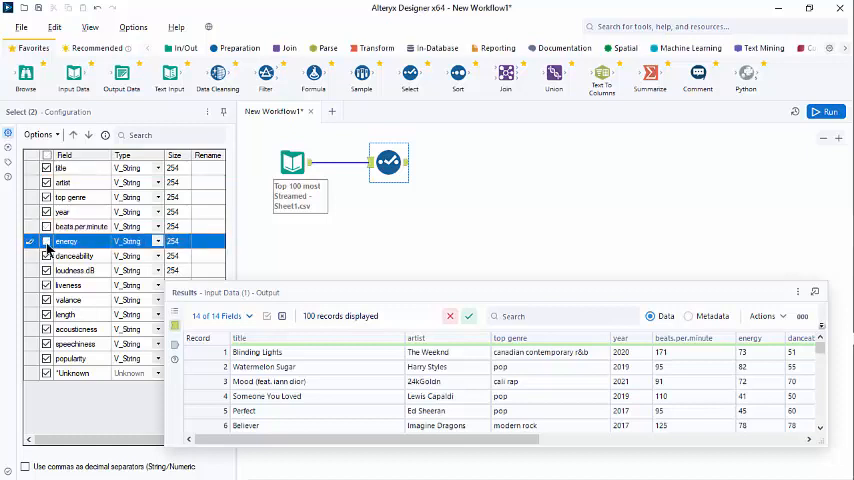
pyautogui.click(46, 242)
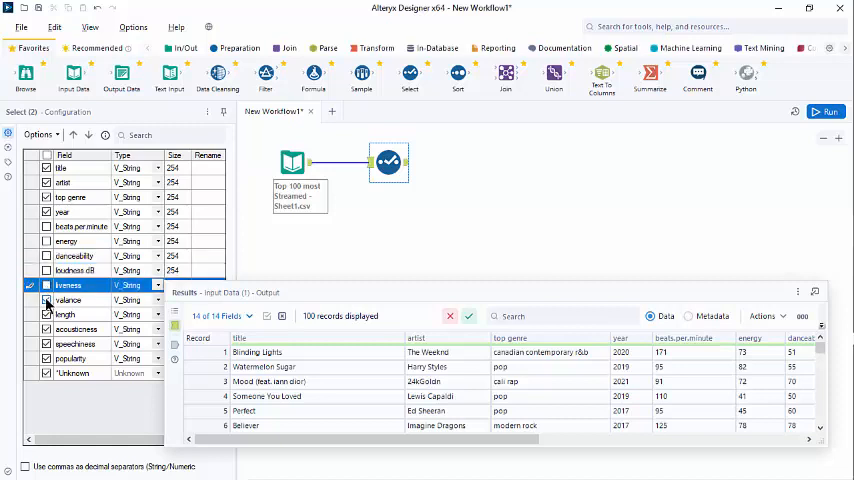
pyautogui.click(64, 314)
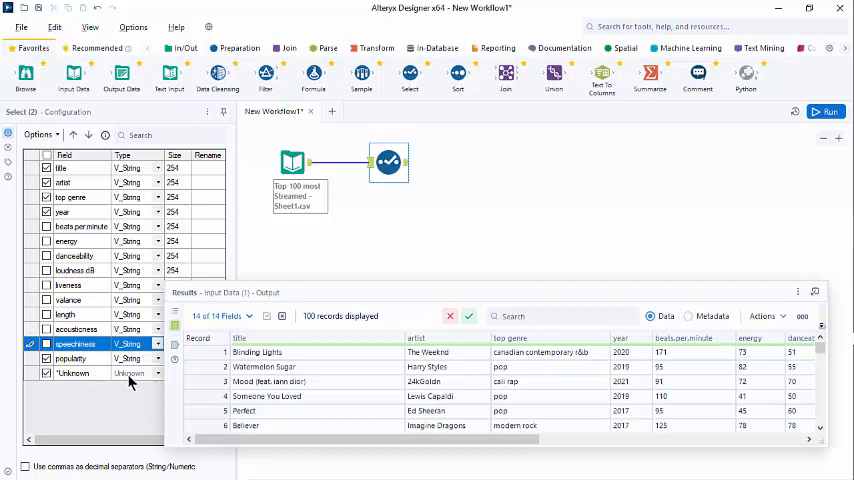
pyautogui.moveTo(764, 130)
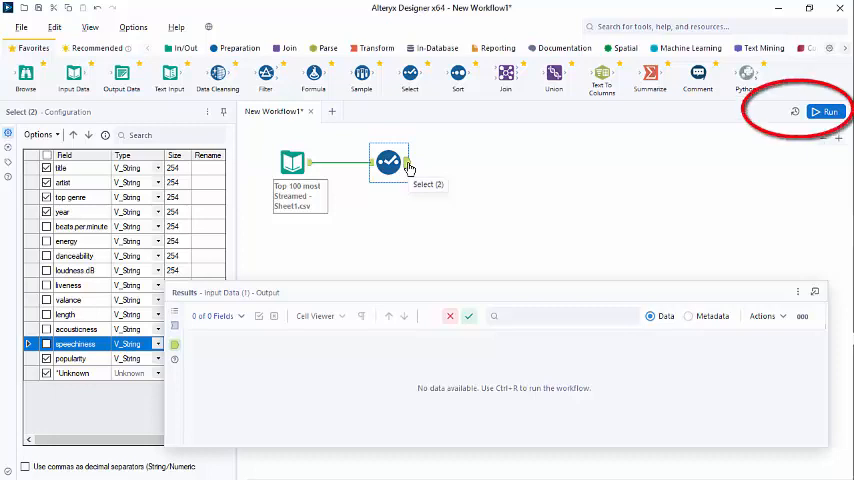
pyautogui.click(828, 112)
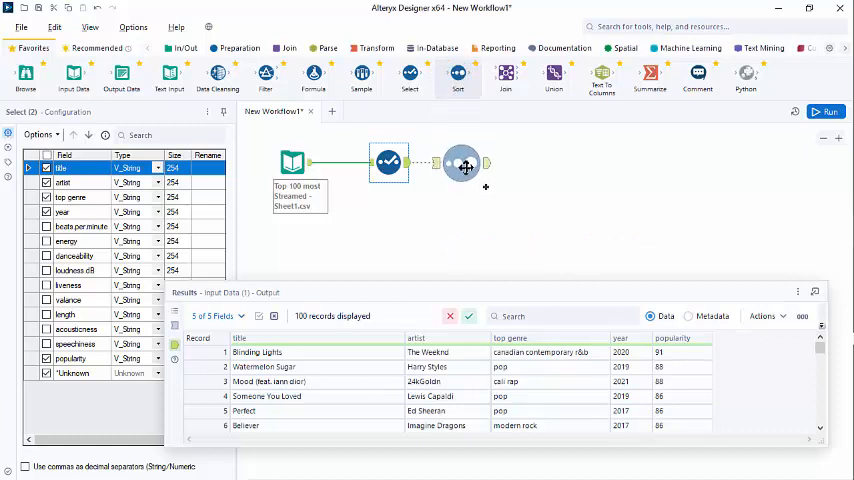
# Add a Sort tool after the Select, ordering by popularity descending
pyautogui.click(460, 164)
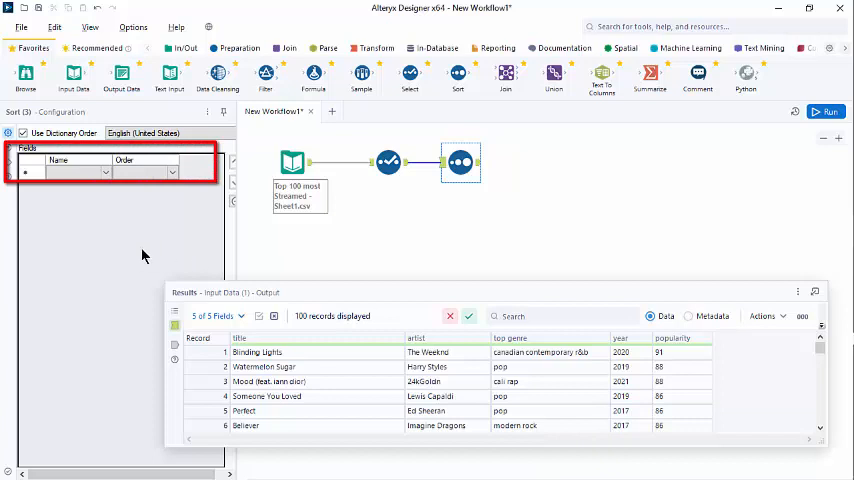
pyautogui.click(72, 172)
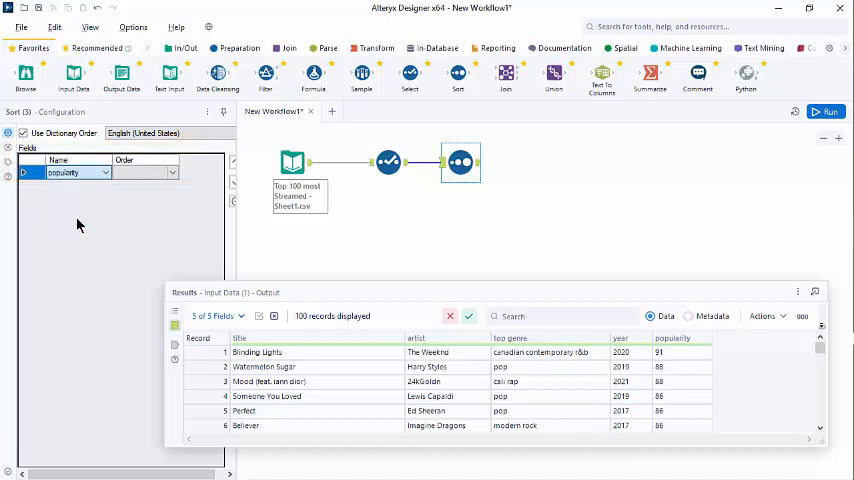
pyautogui.click(144, 172)
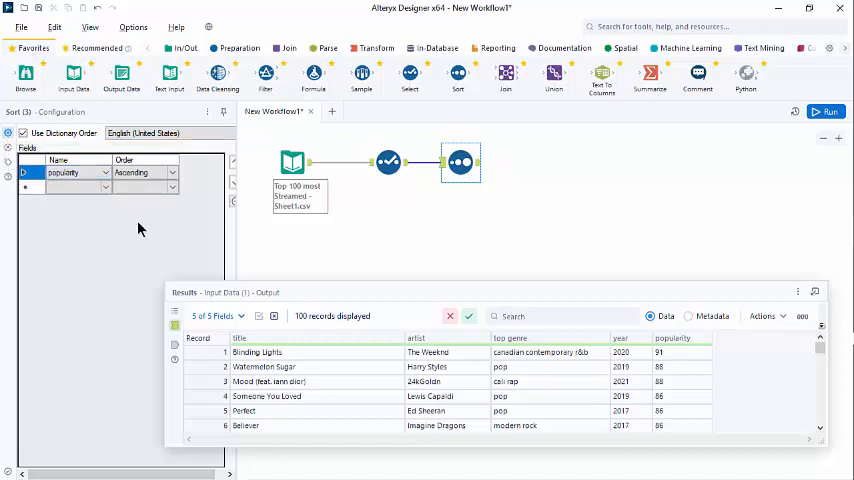
pyautogui.moveTo(144, 228)
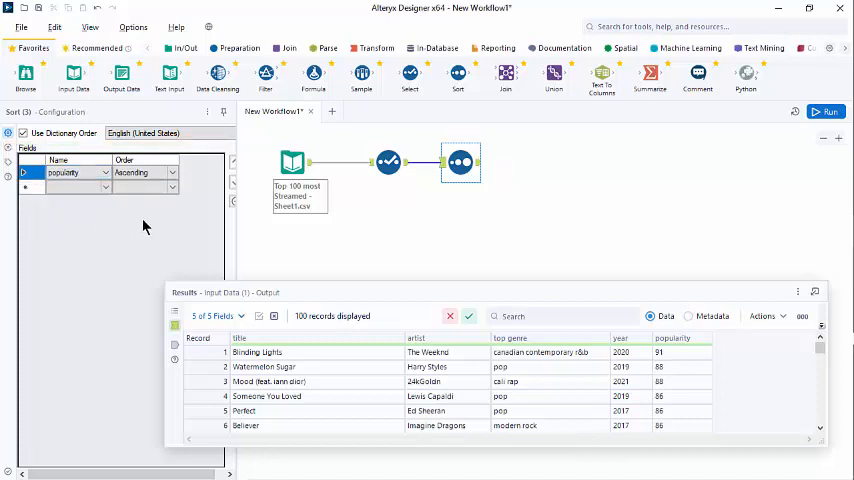
pyautogui.moveTo(152, 224)
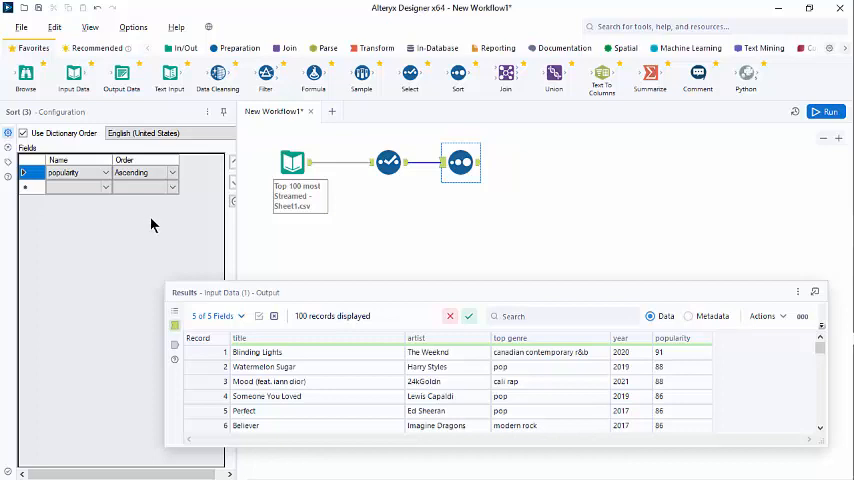
pyautogui.moveTo(164, 218)
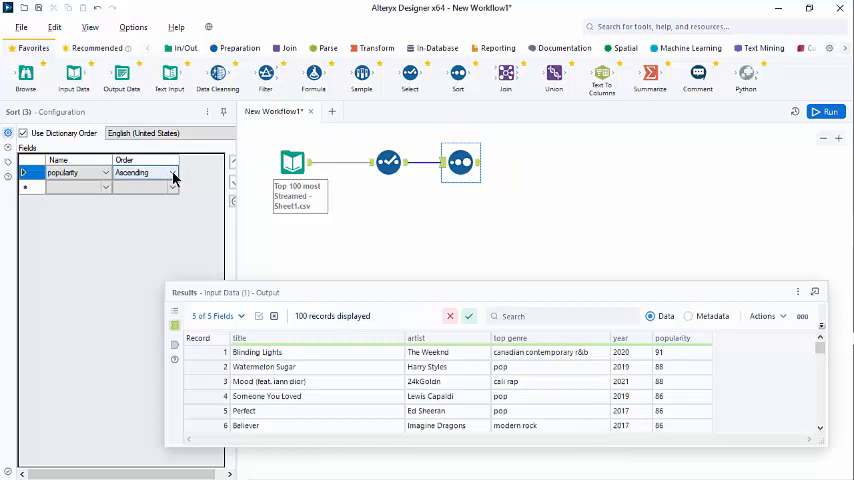
pyautogui.click(144, 172)
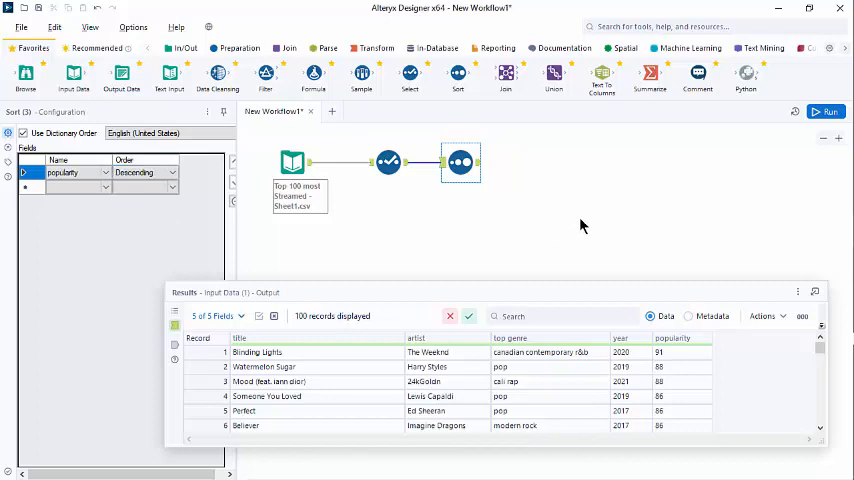
pyautogui.moveTo(478, 164)
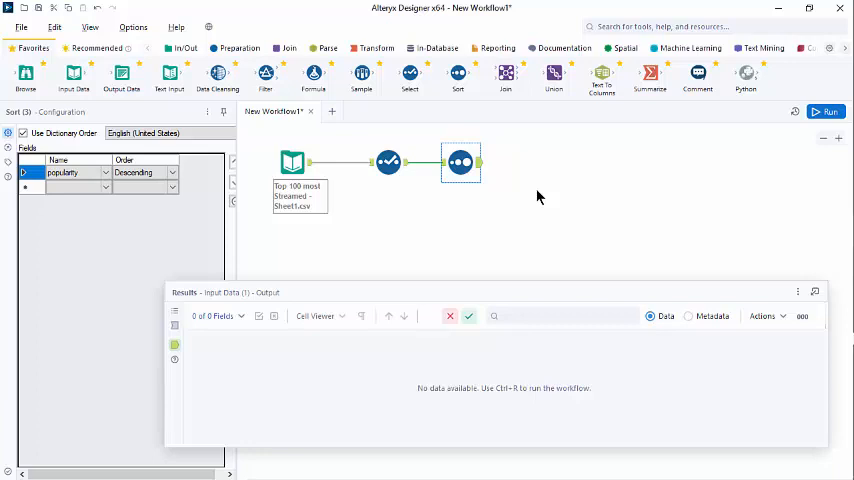
# Re-run the workflow and inspect the Sort output with popularity-84 songs first
pyautogui.press('ctrl+r')
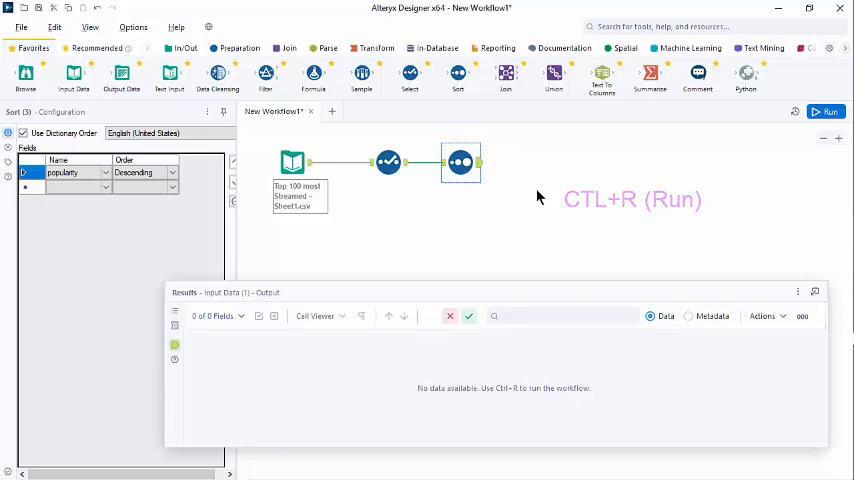
pyautogui.press('ctrl+r')
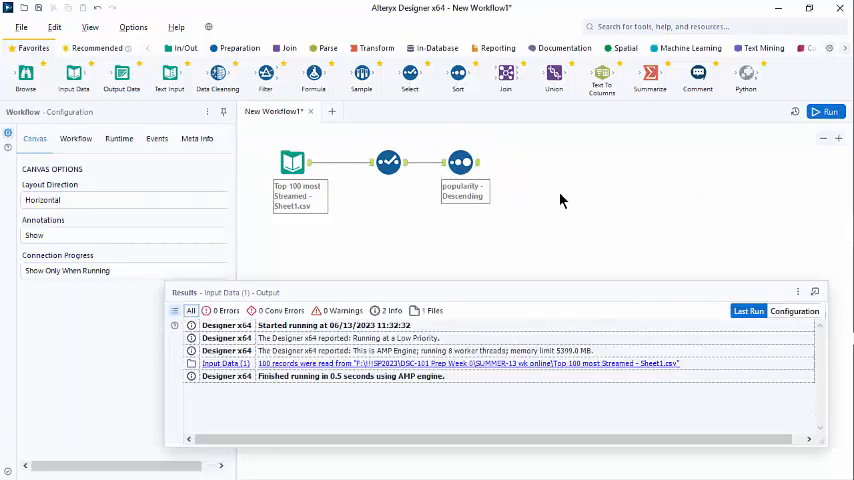
pyautogui.click(460, 162)
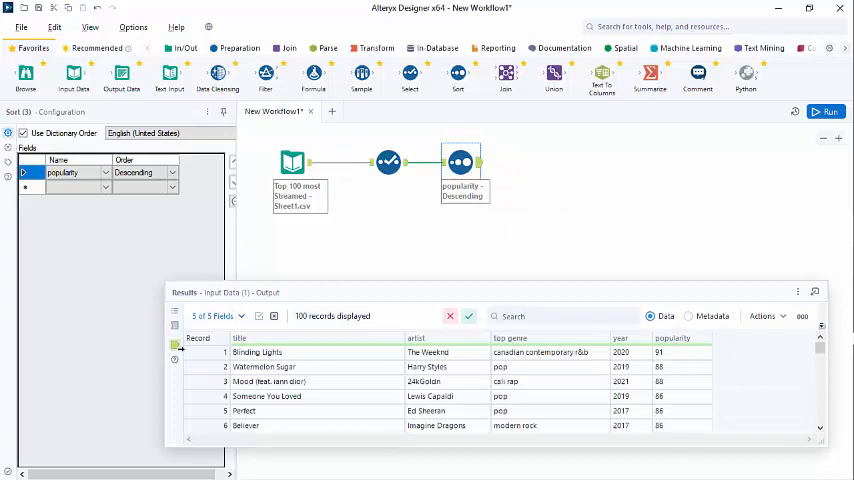
pyautogui.scroll(-3)
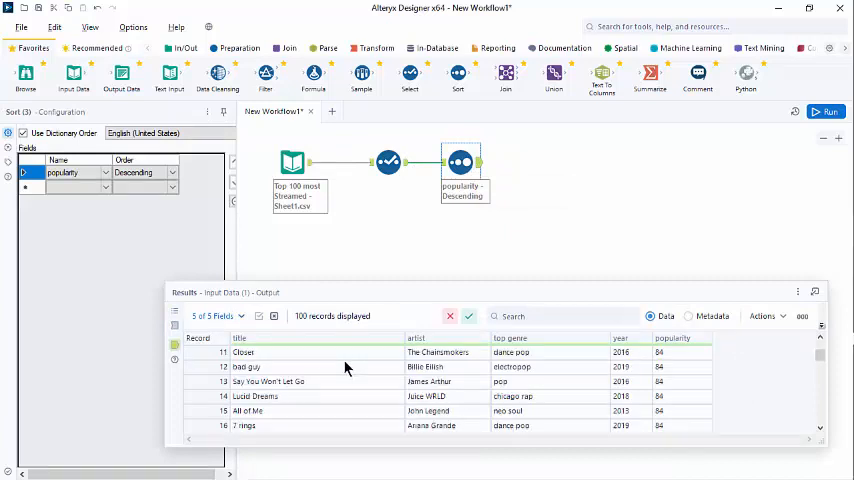
pyautogui.scroll(-3)
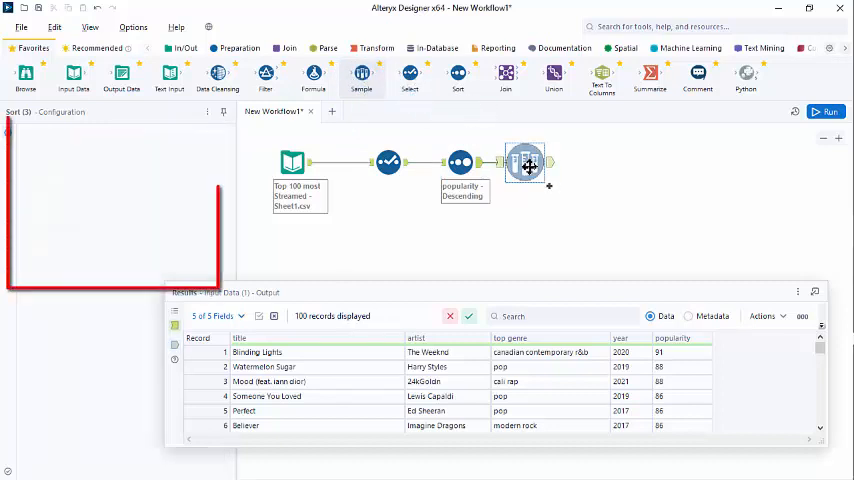
# Add a Sample tool after Sort keeping the first 10 rows, and run the workflow
pyautogui.click(524, 162)
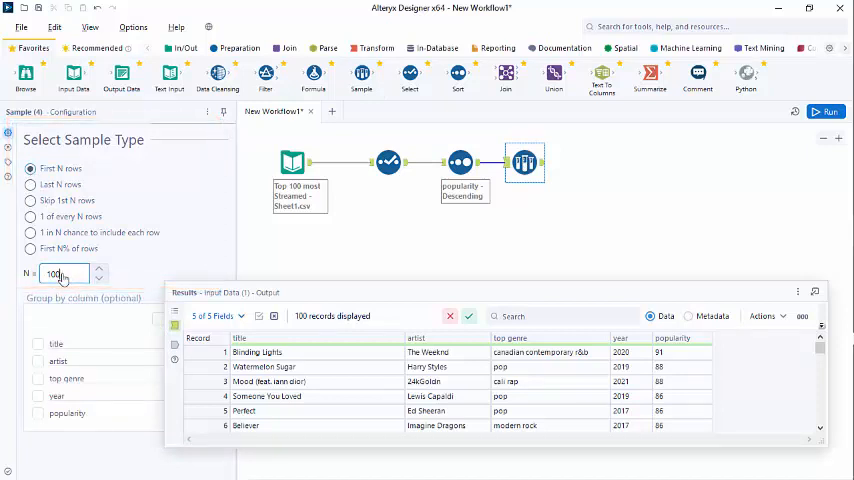
pyautogui.write('10')
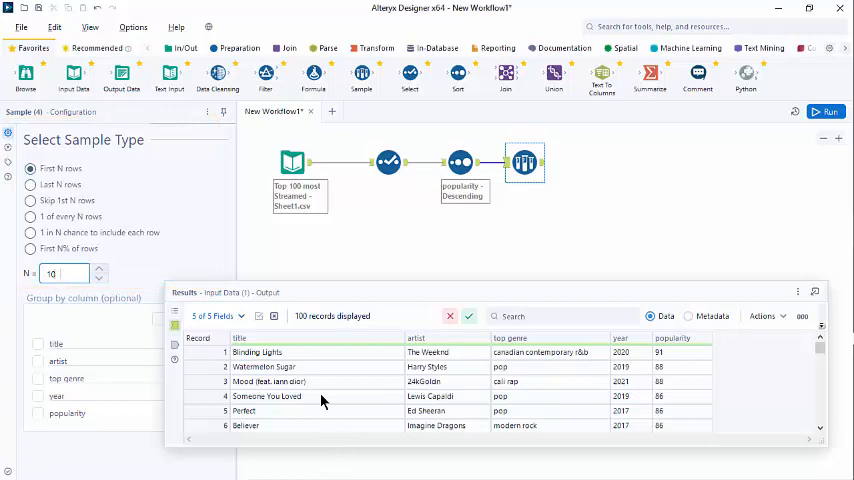
pyautogui.moveTo(588, 388)
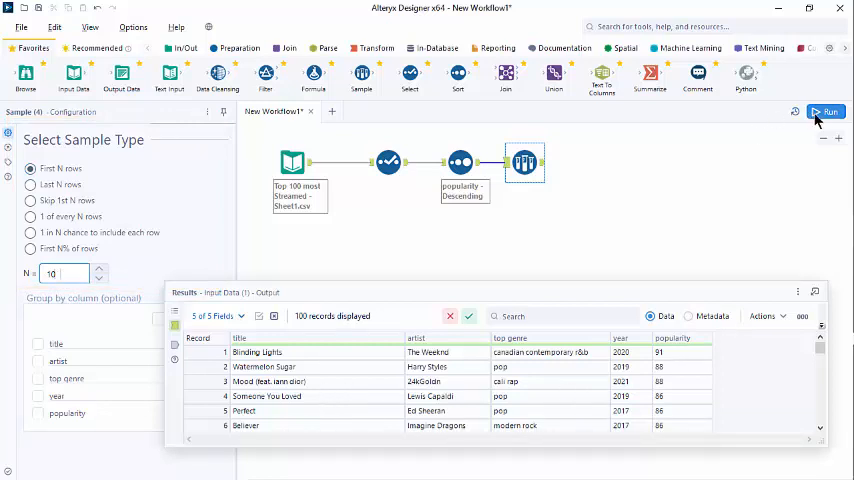
pyautogui.click(826, 112)
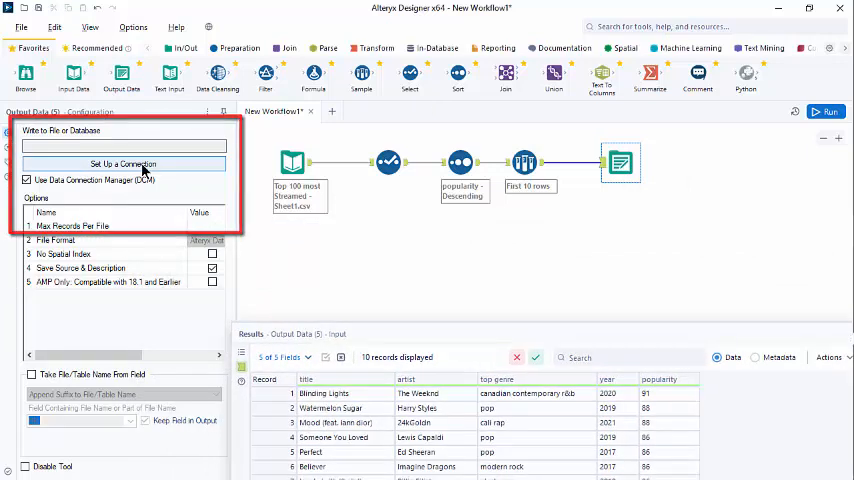
# Set the Output Data tool to write an xlsx file named MostPopularSongsStreamed
pyautogui.click(124, 164)
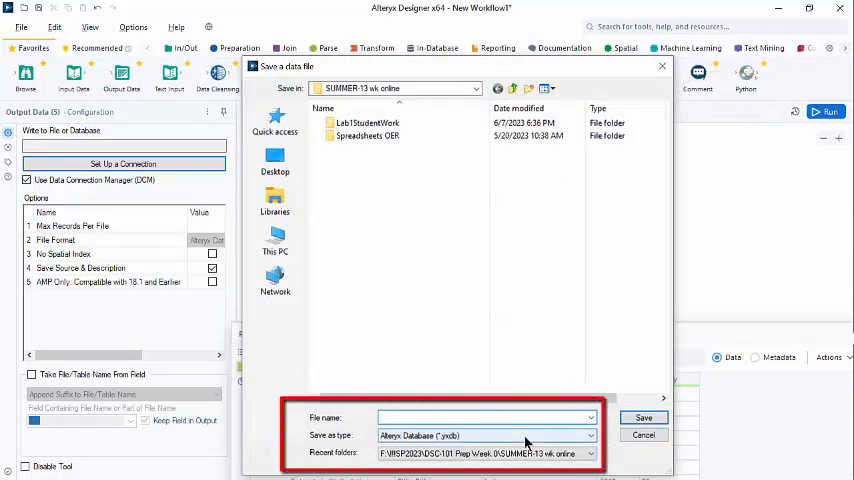
pyautogui.click(484, 416)
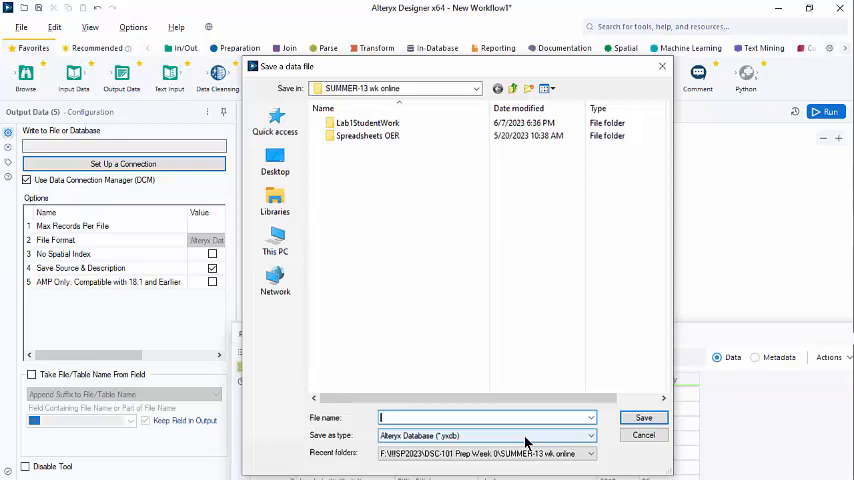
pyautogui.click(590, 436)
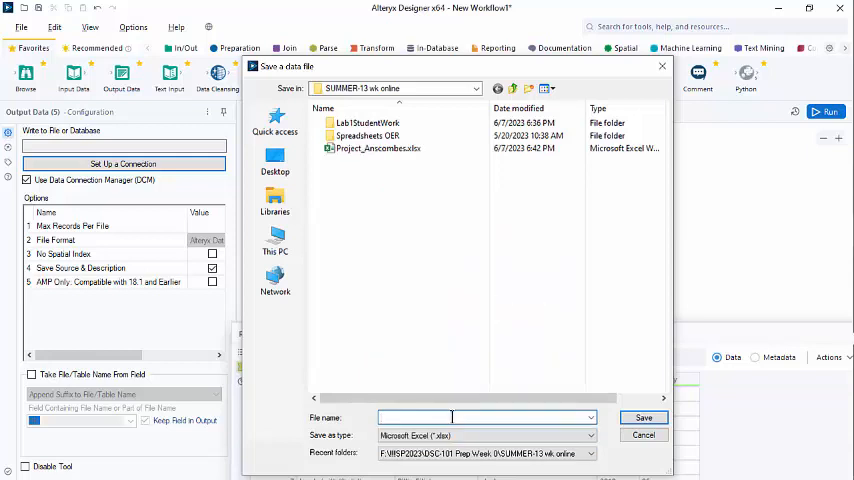
pyautogui.write('MostPopularSongsStreamed')
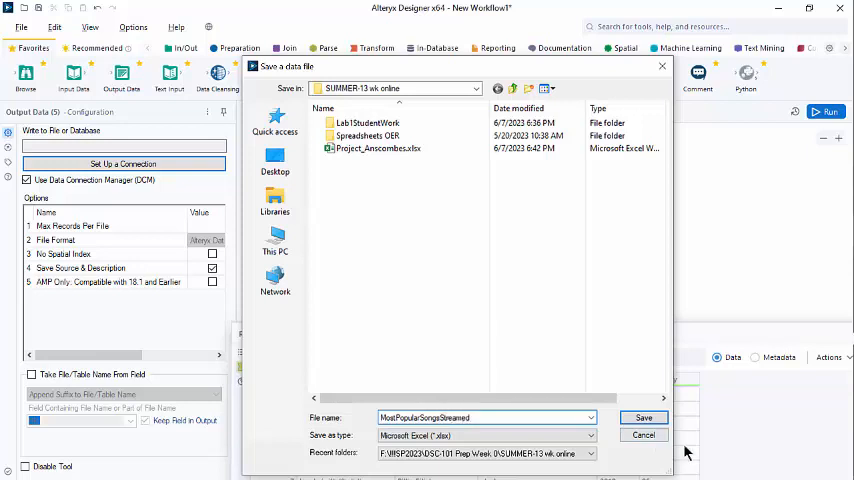
pyautogui.click(644, 416)
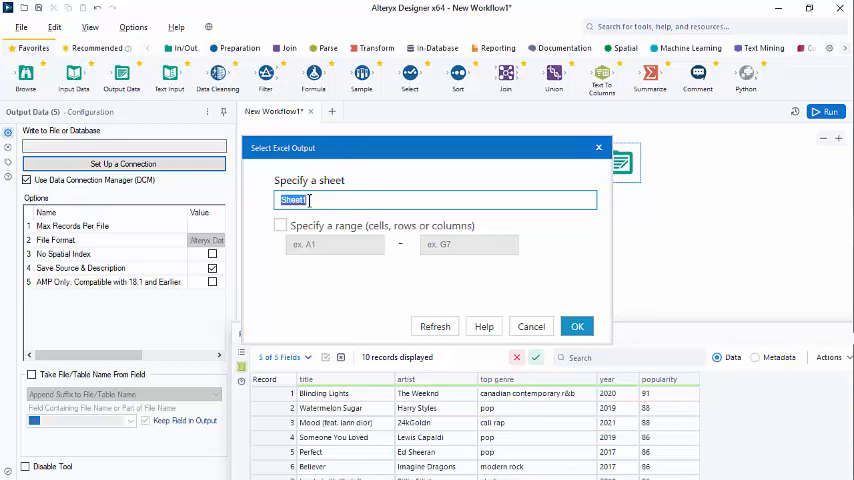
# Name the output sheet Top 10 Streamed Songs 2022
pyautogui.write('1')
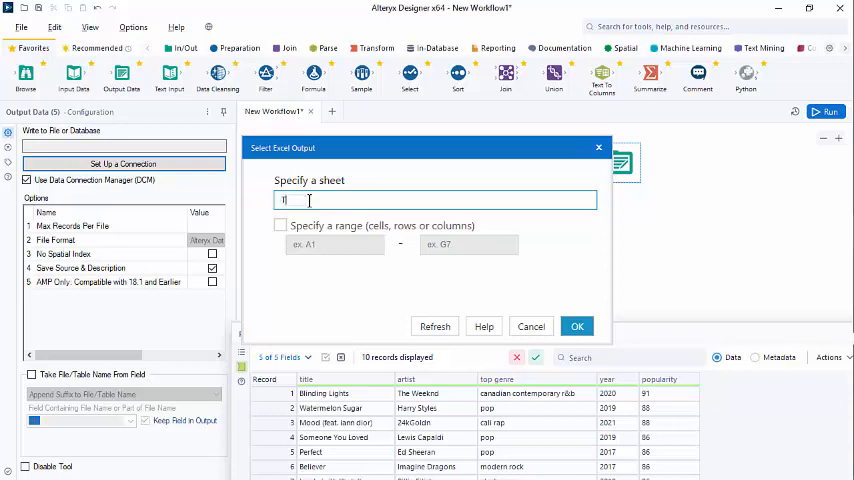
pyautogui.write('Top 10 Streamed Songs')
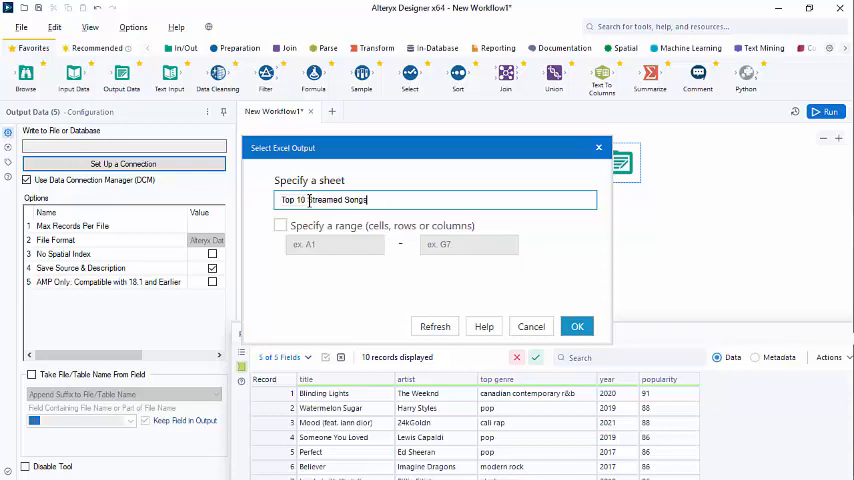
pyautogui.write('2022')
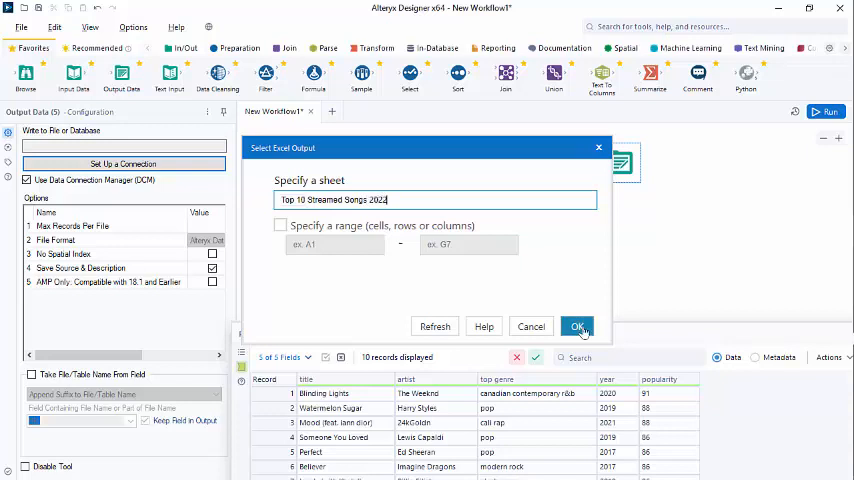
pyautogui.click(576, 326)
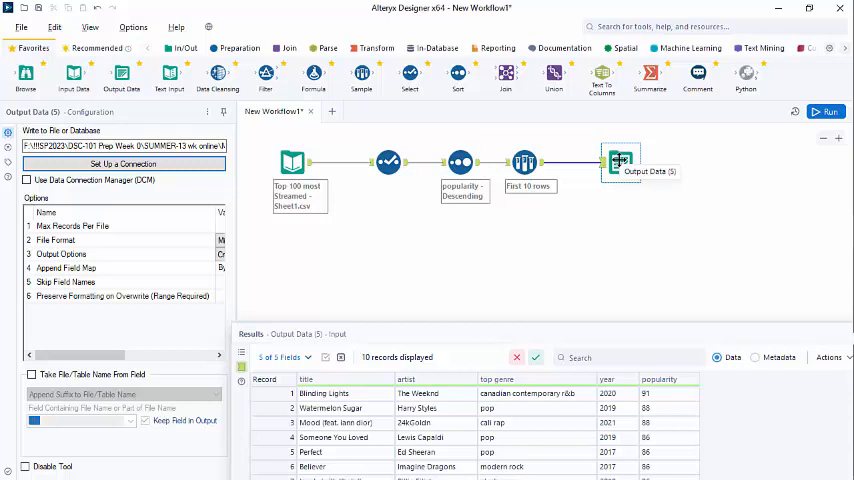
# Run the workflow to write the 10 records to the Excel sheet
pyautogui.click(826, 112)
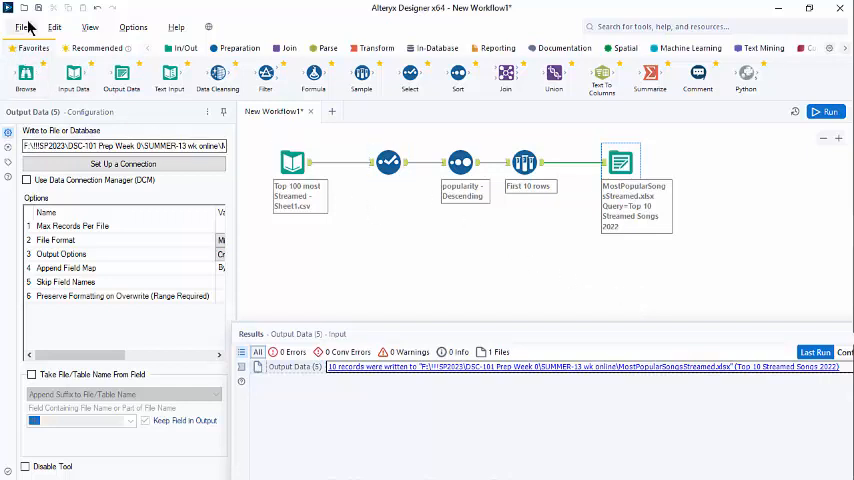
# Bring up the Save As dialog for the workflow from the File menu
pyautogui.click(22, 28)
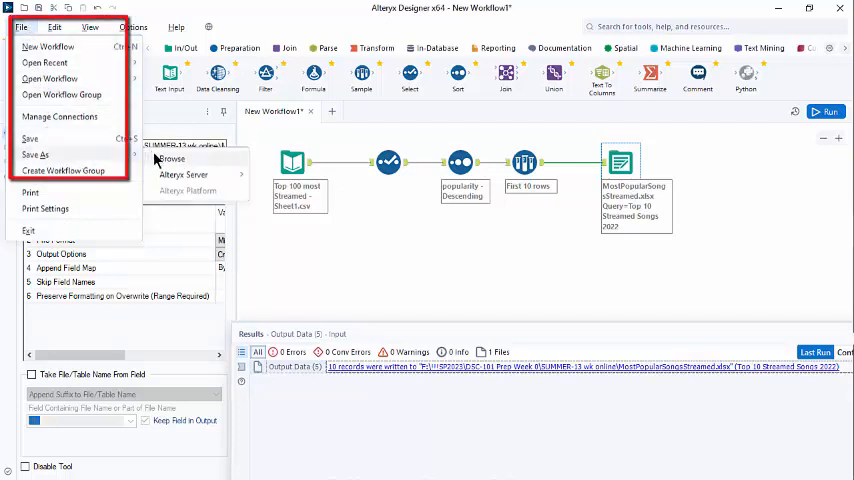
pyautogui.click(36, 156)
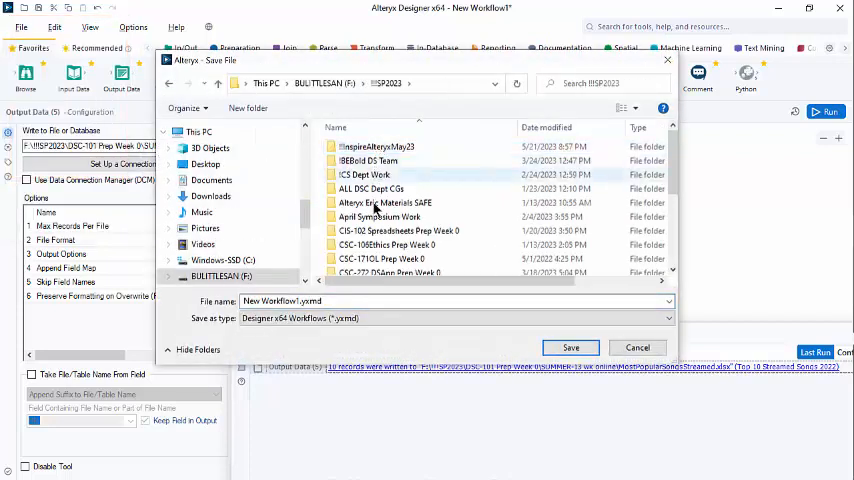